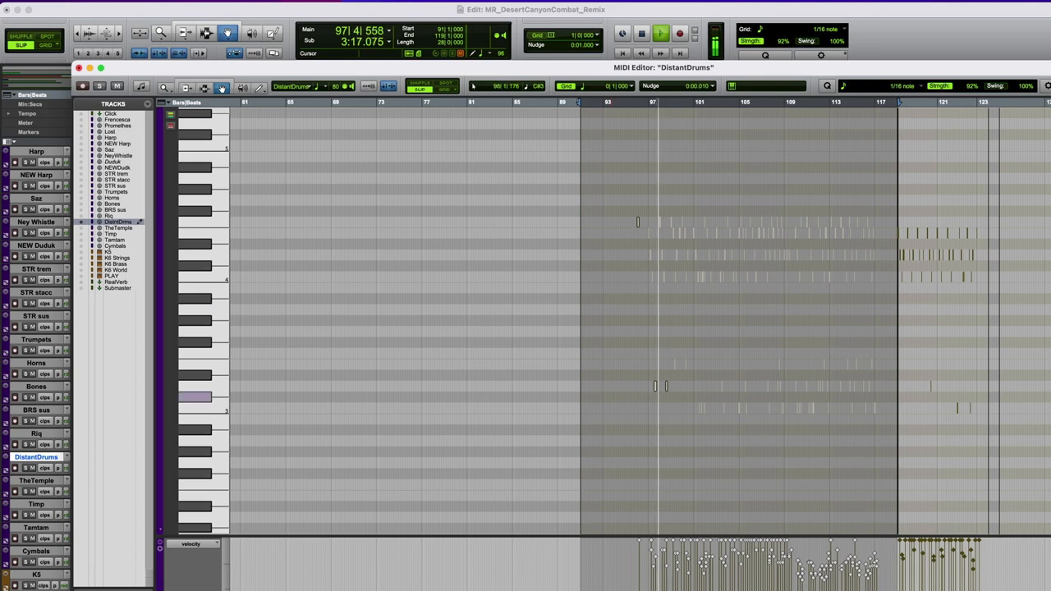
# Step: Review DistantDrums, Saz and NEW Duduk MIDI around bars 90–120, then close the MIDI Editor
pyautogui.hscroll(-3)
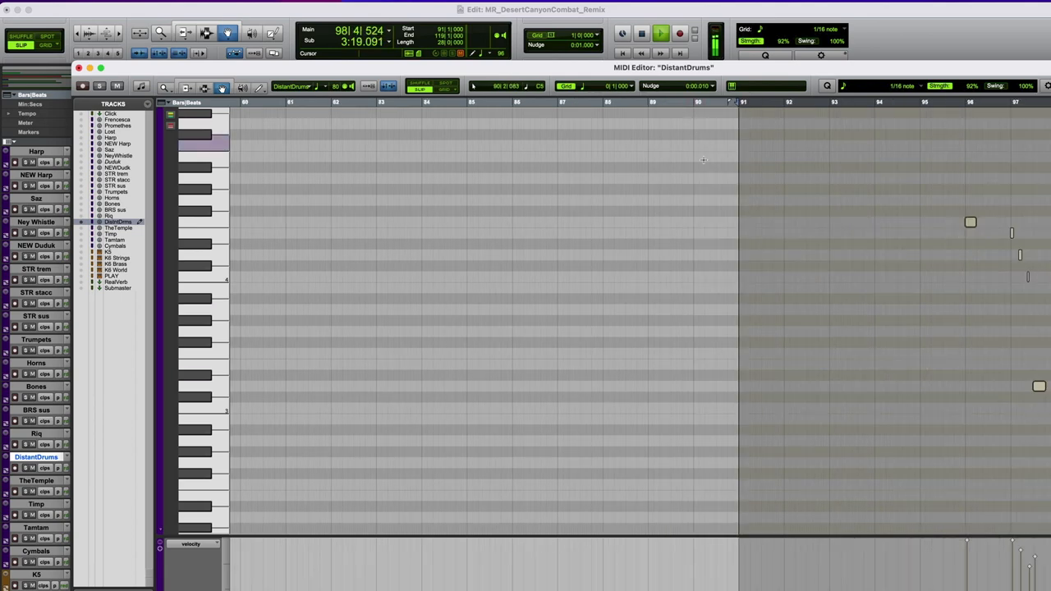
pyautogui.hscroll(3)
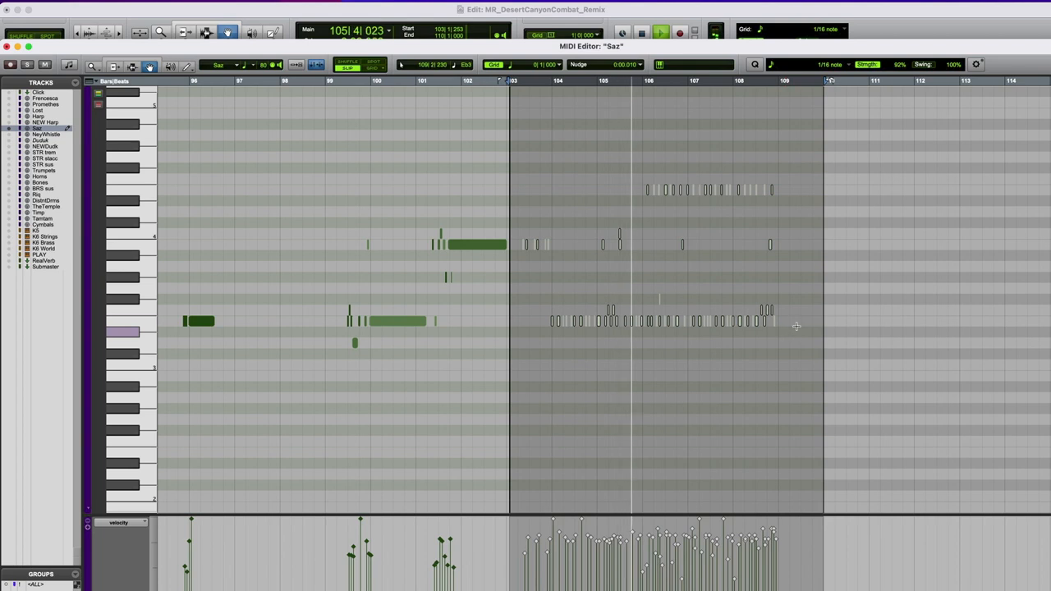
pyautogui.click(660, 31)
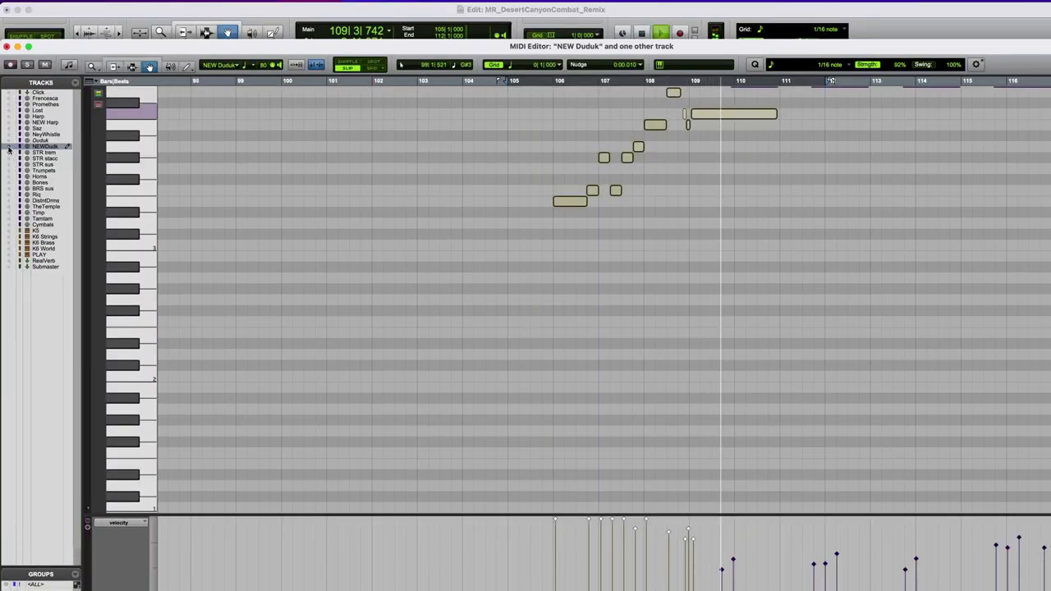
pyautogui.click(44, 151)
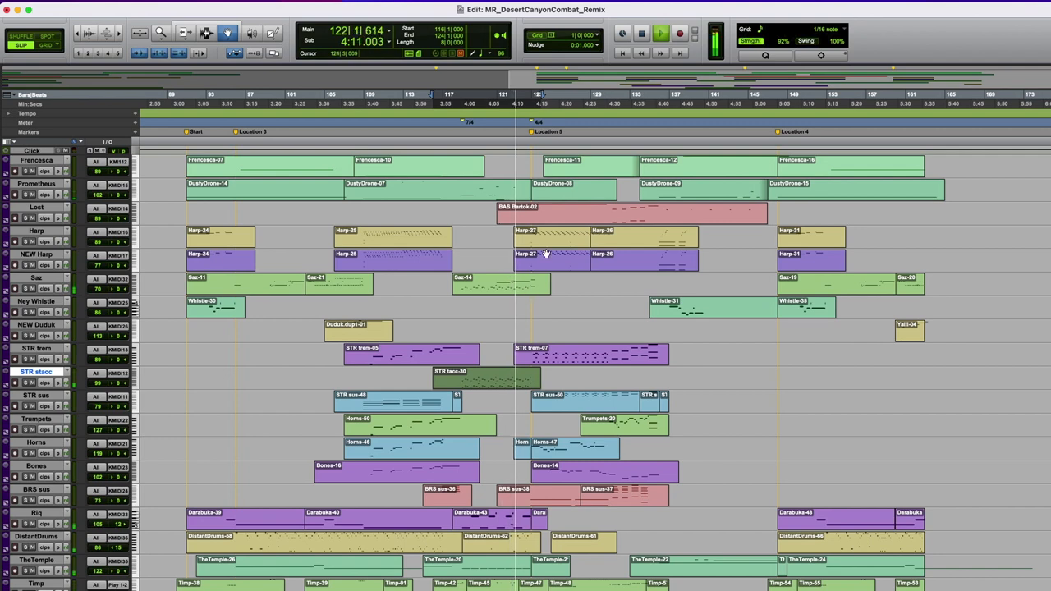
# Step: Audition the DustyDrone-07 drone clip and scroll down toward the ney whistle parts
pyautogui.click(518, 194)
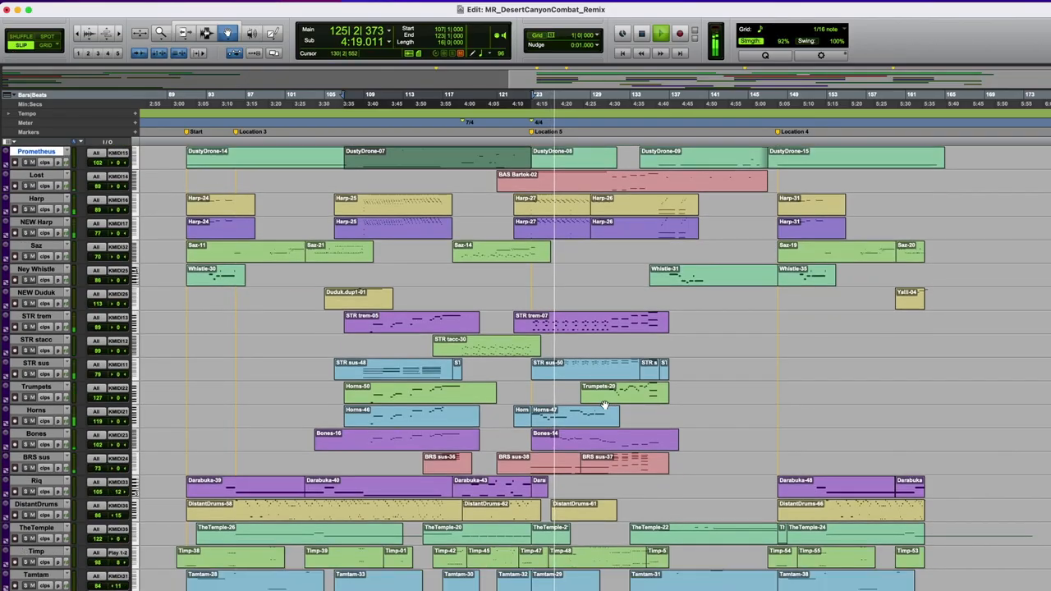
pyautogui.scroll(-3)
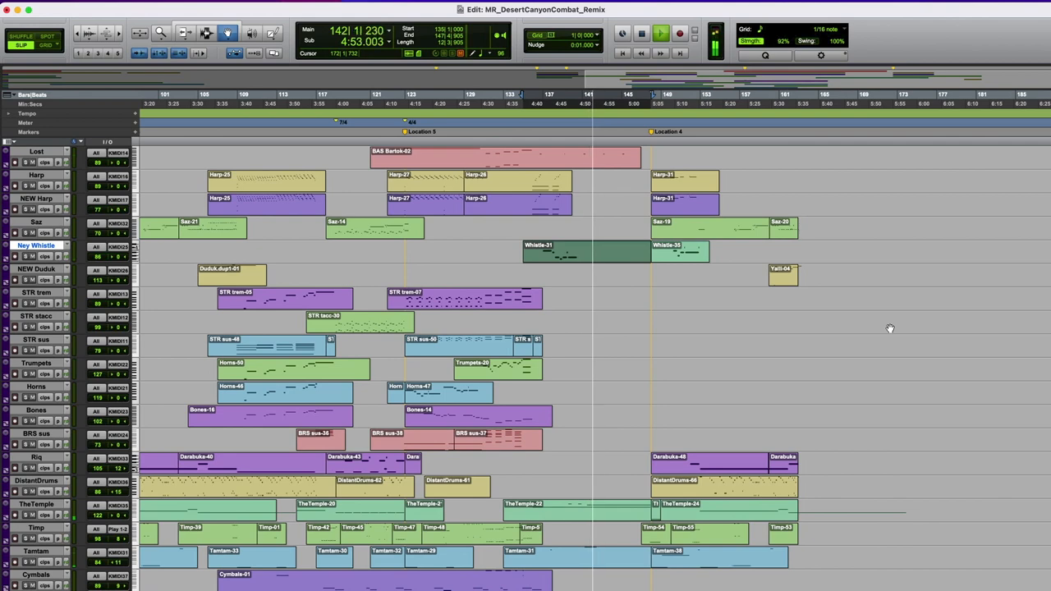
pyautogui.click(660, 33)
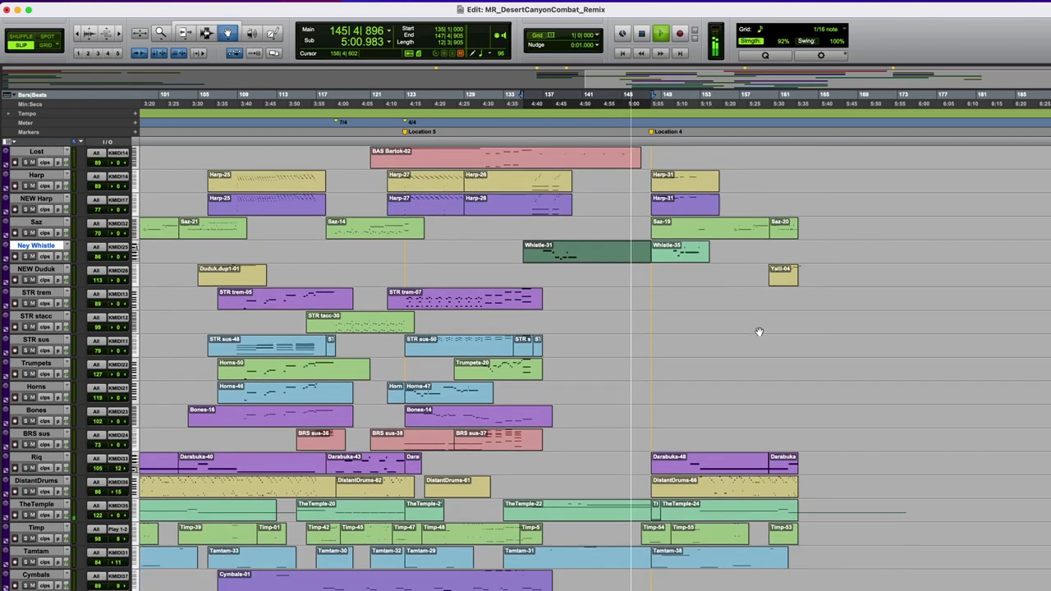
pyautogui.scroll(-3)
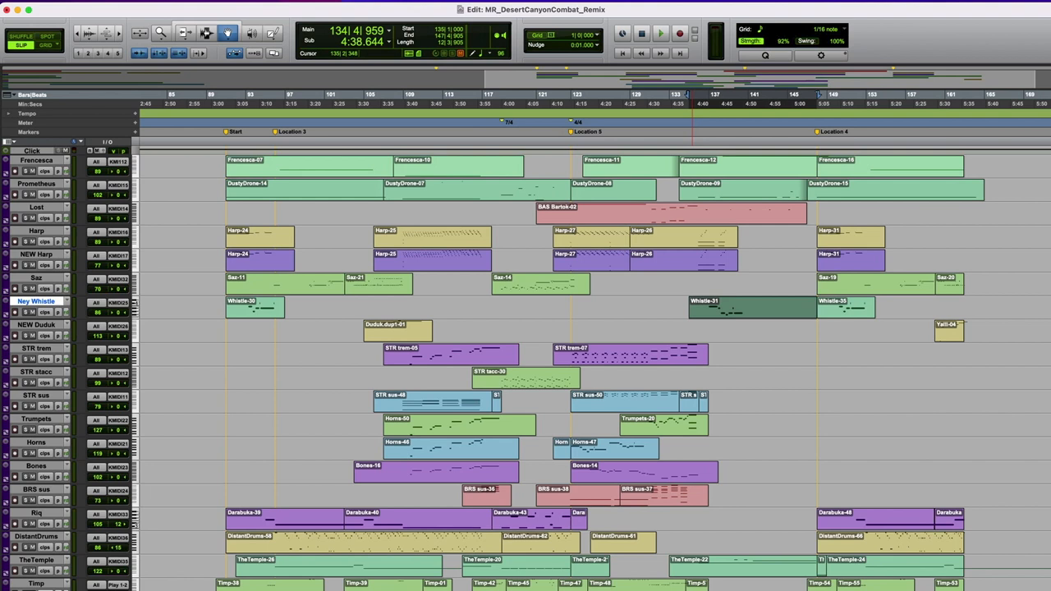
pyautogui.click(15, 255)
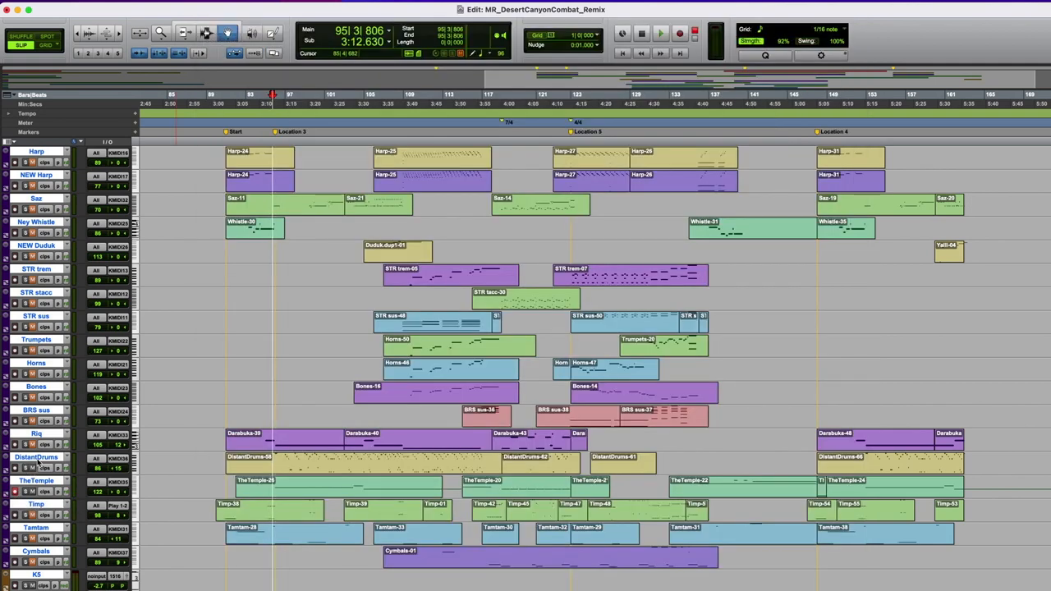
pyautogui.moveTo(37, 465)
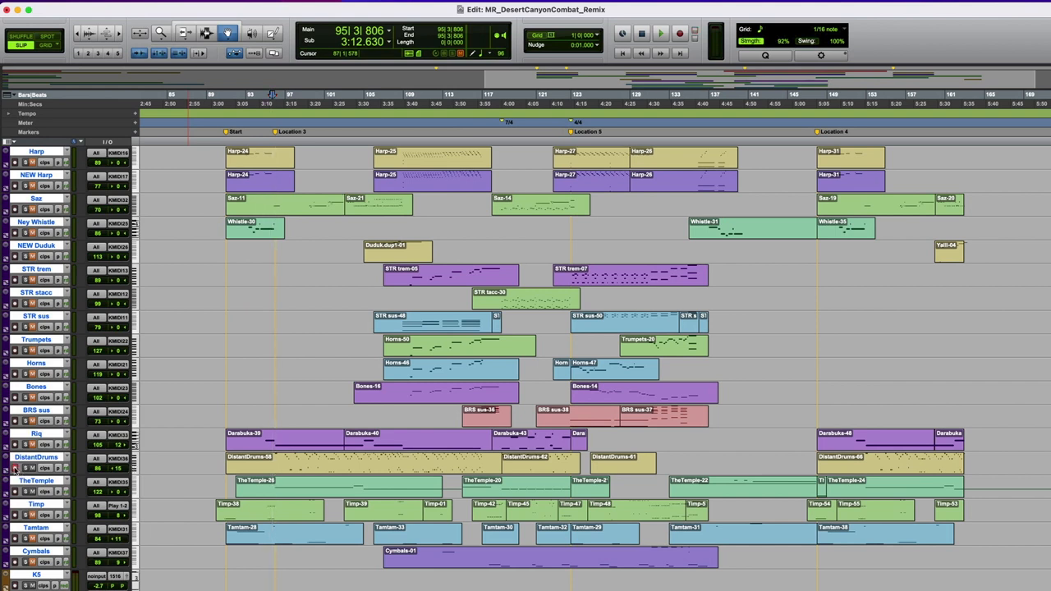
pyautogui.click(661, 33)
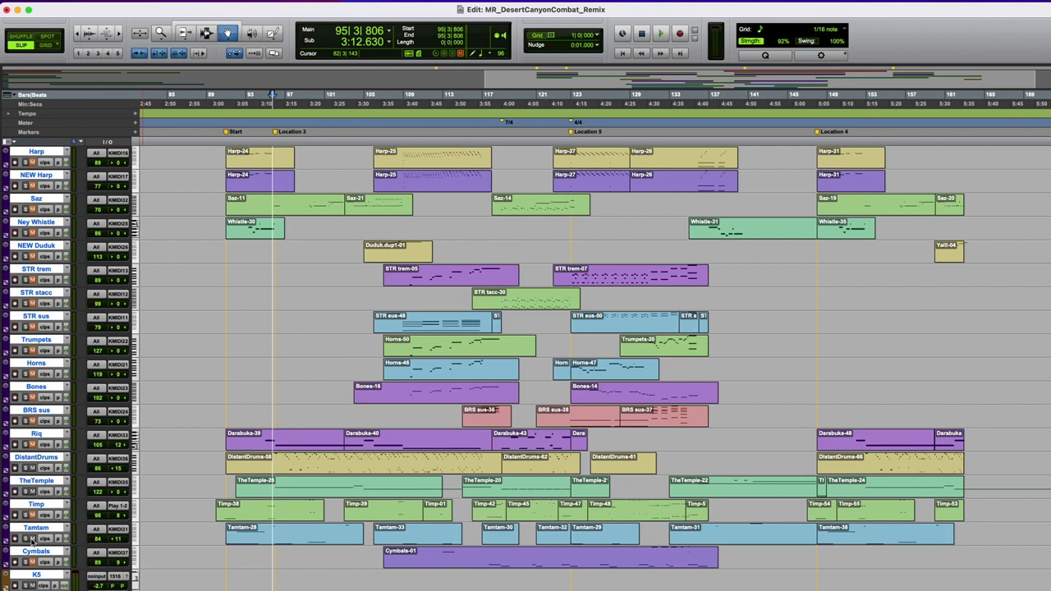
pyautogui.click(661, 33)
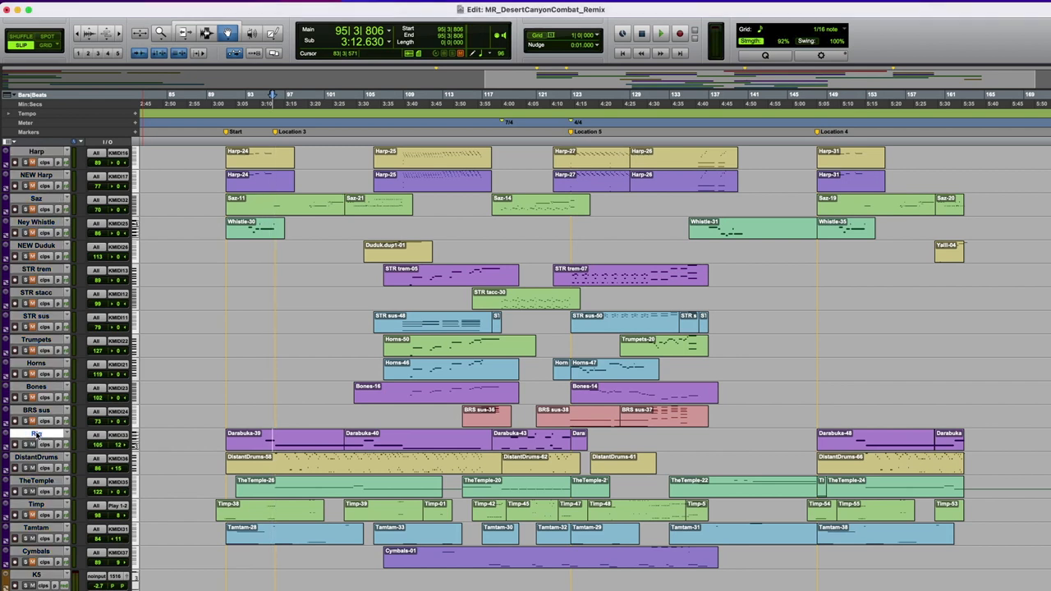
pyautogui.click(661, 33)
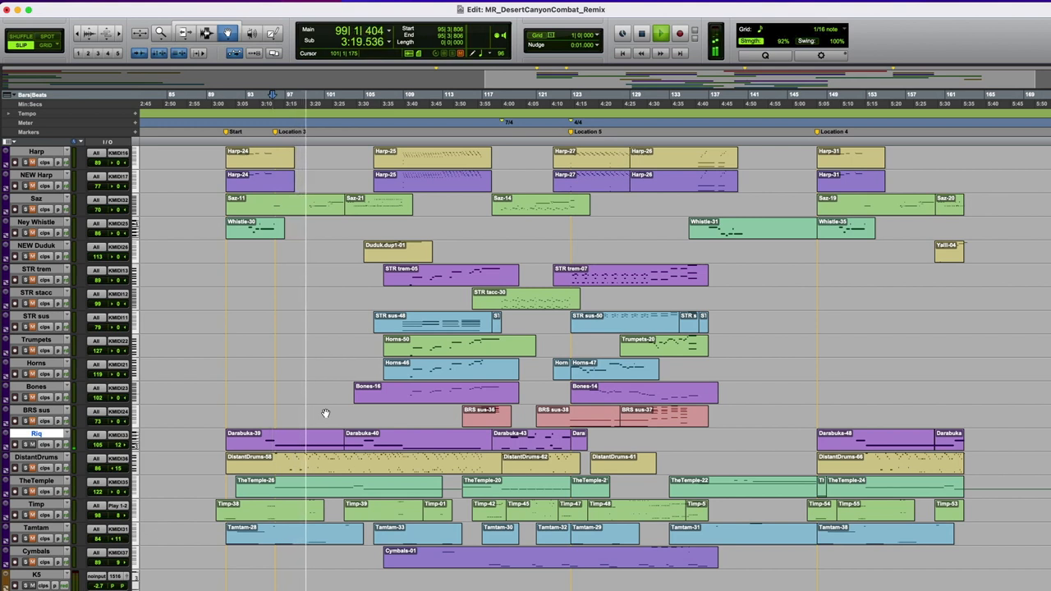
pyautogui.click(661, 32)
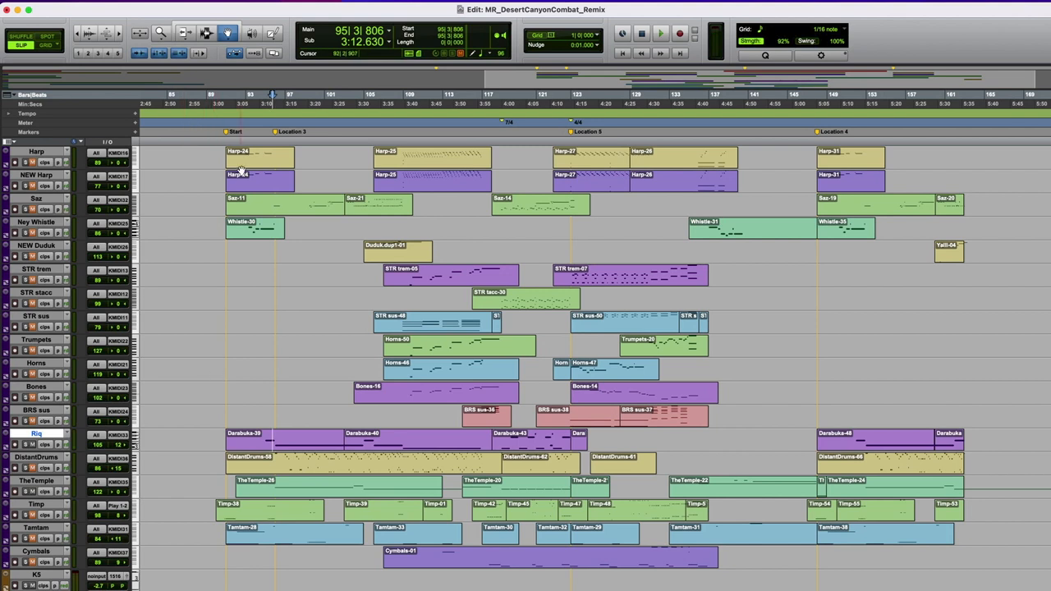
pyautogui.click(661, 33)
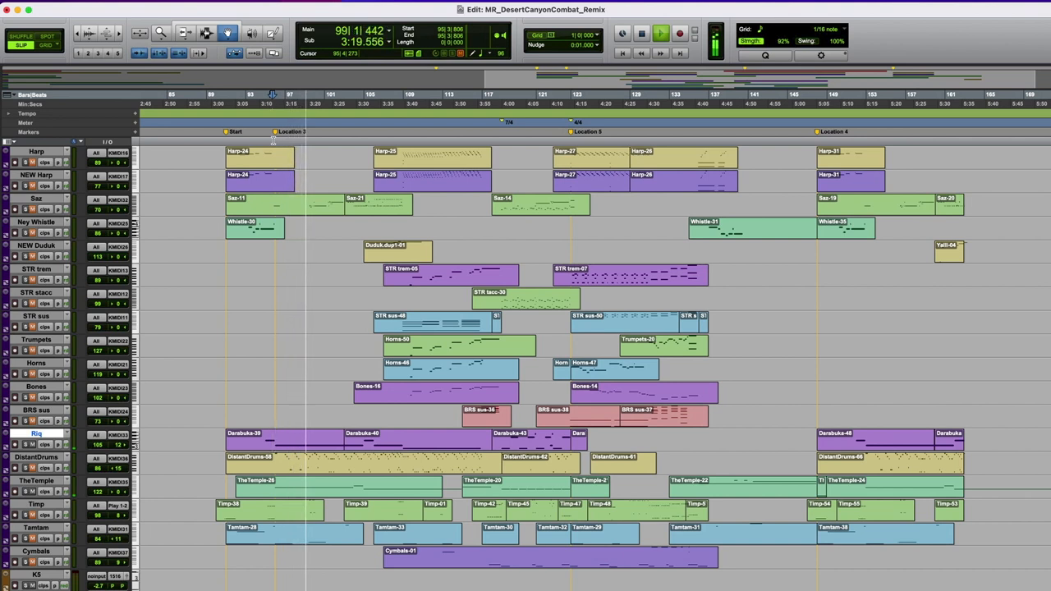
pyautogui.click(661, 33)
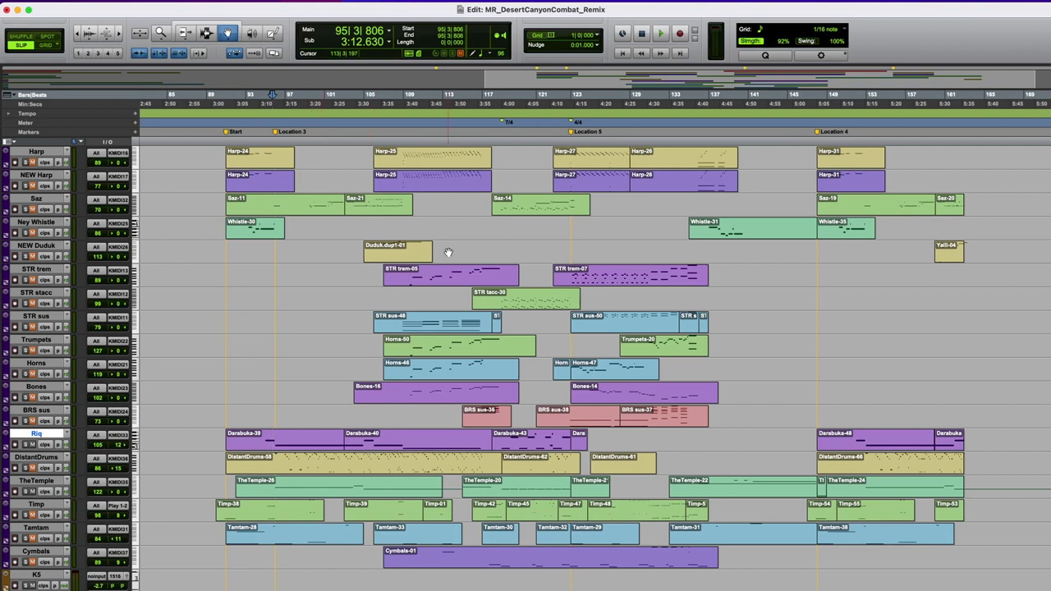
# Step: Clear the Whistle-30 selection and show Francesca, Prometheus and Lost for playback from bar 91
pyautogui.scroll(-3)
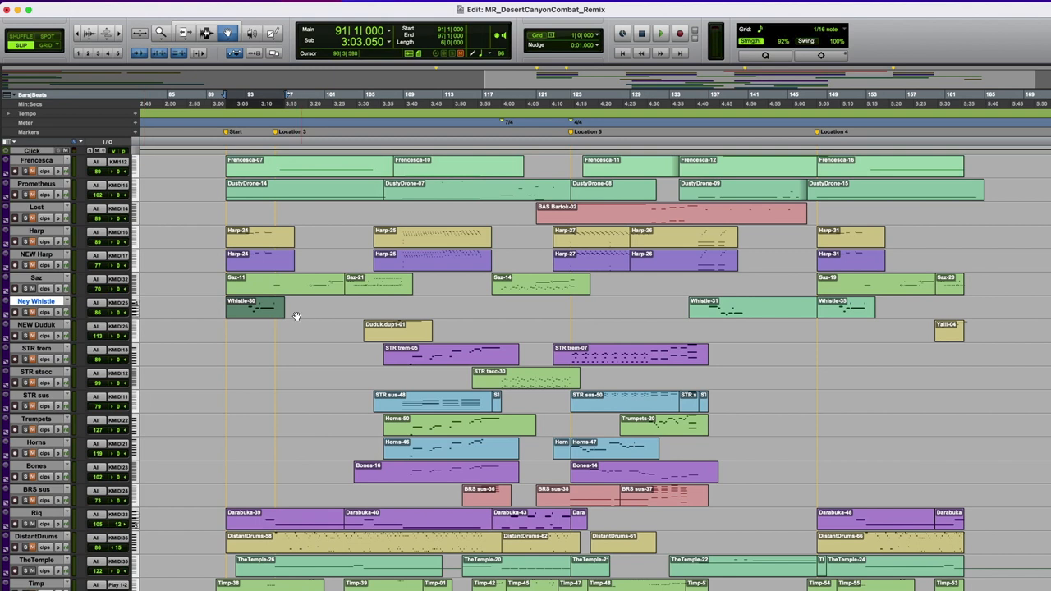
pyautogui.click(661, 33)
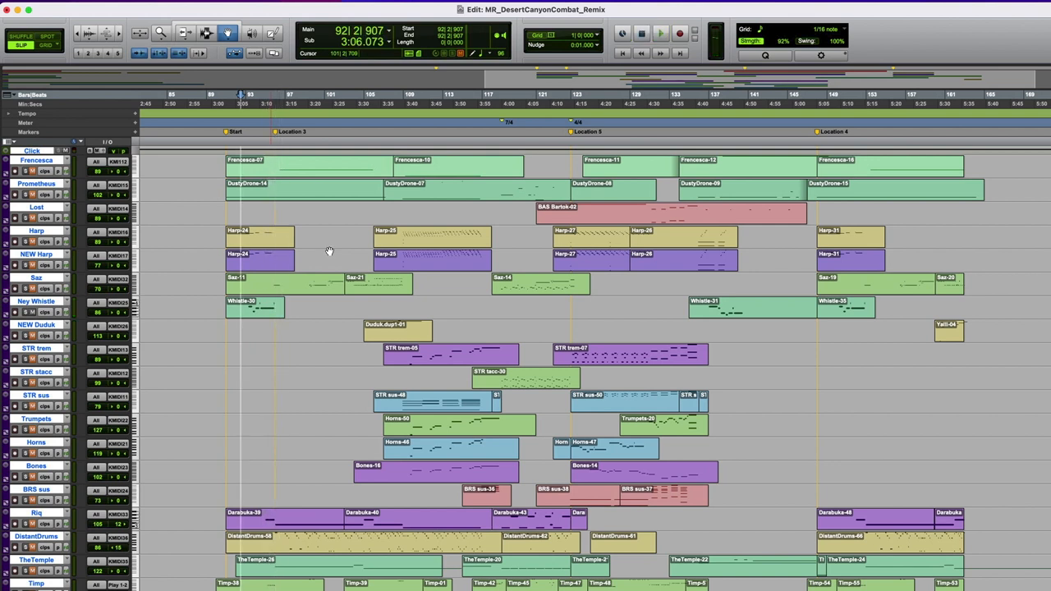
pyautogui.click(349, 94)
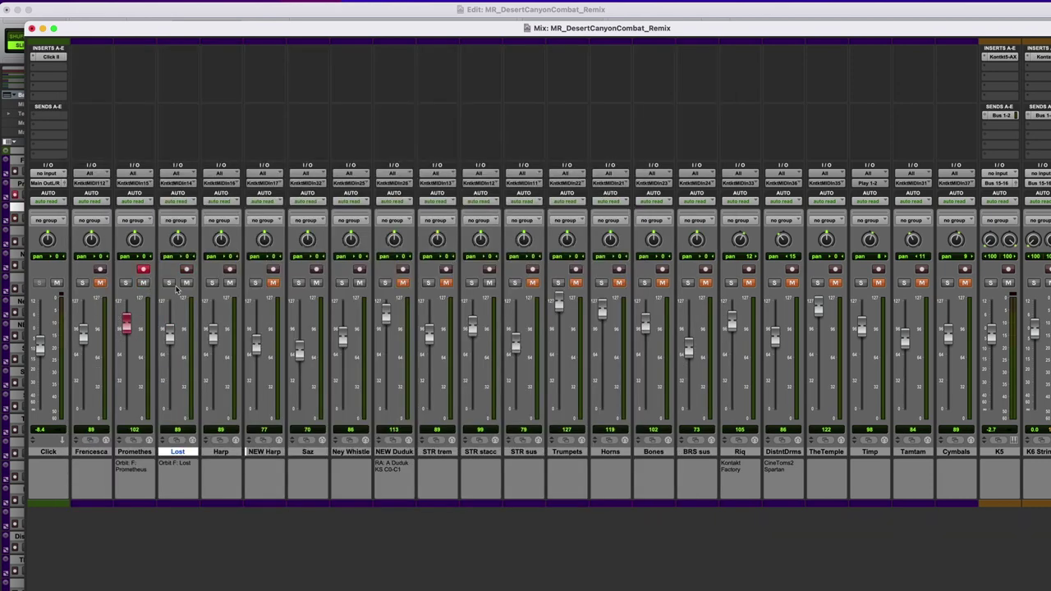
pyautogui.moveTo(170, 283)
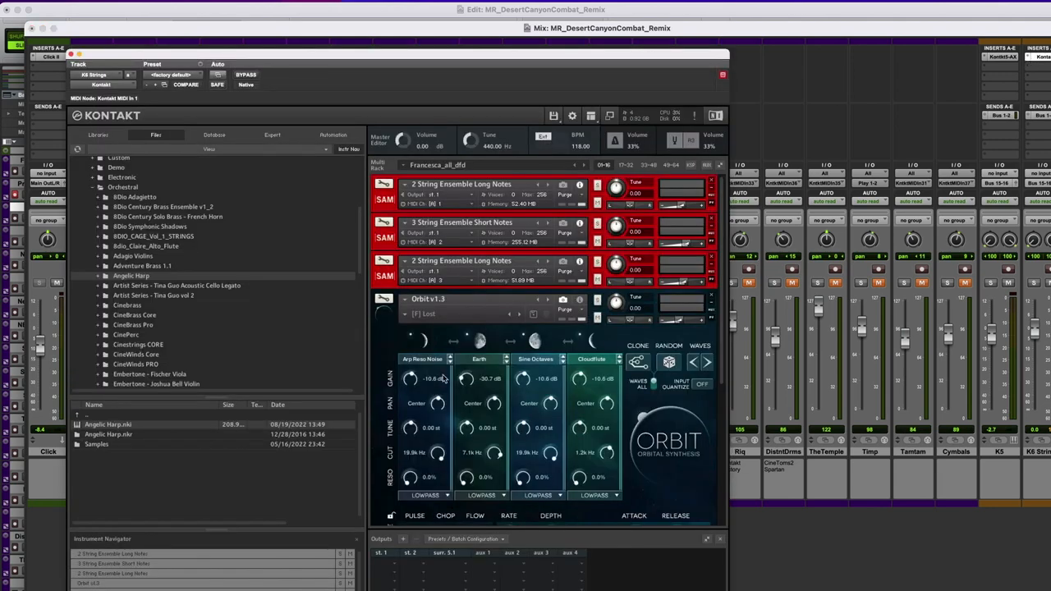
# Step: Collapse the Orbit v1.3 editor to list all eight Kontakt instruments
pyautogui.click(404, 299)
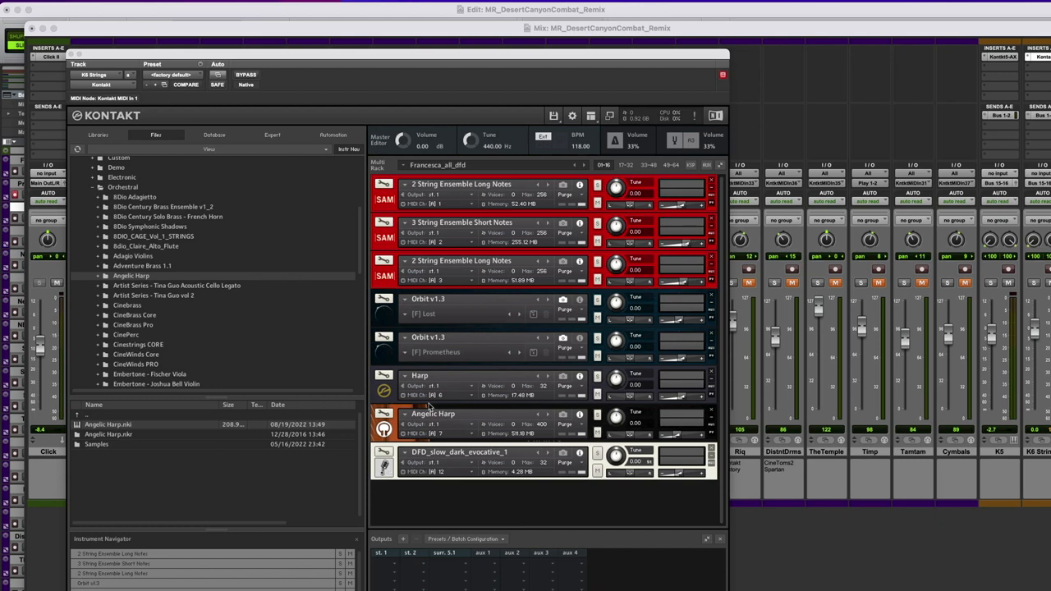
pyautogui.moveTo(461, 481)
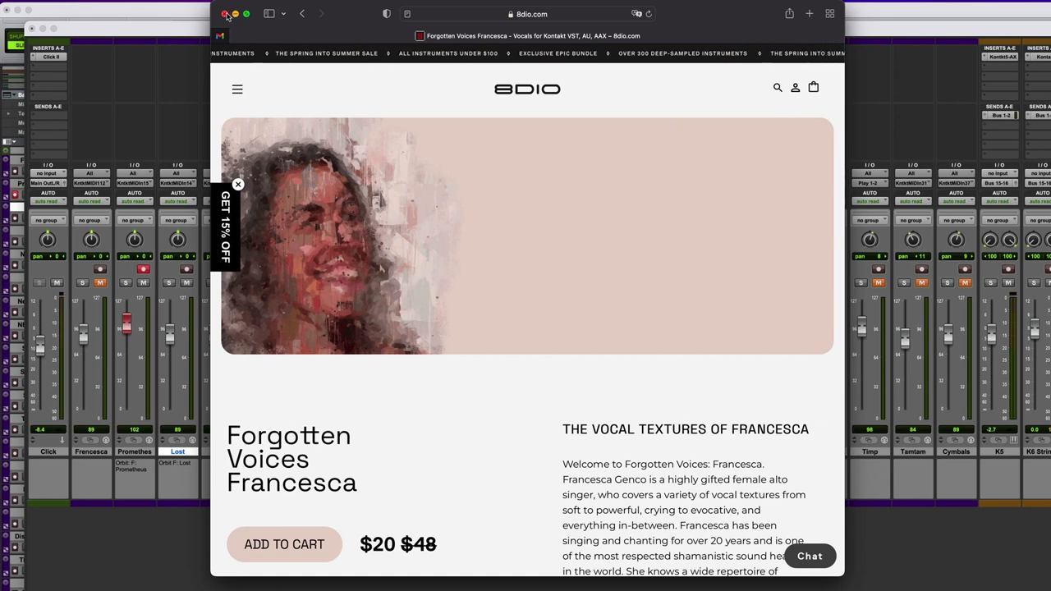
# Step: Close the Forgotten Voices product page in Safari
pyautogui.click(225, 14)
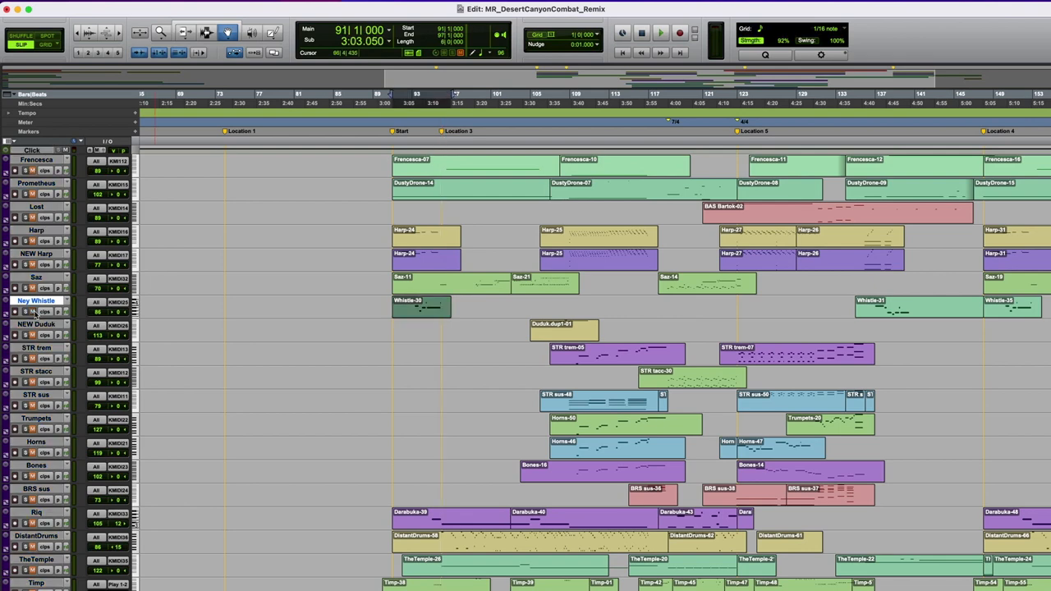
# Step: Select the Horns-47 clip at bar 123 and play the 7/4-to-4/4 section
pyautogui.click(402, 102)
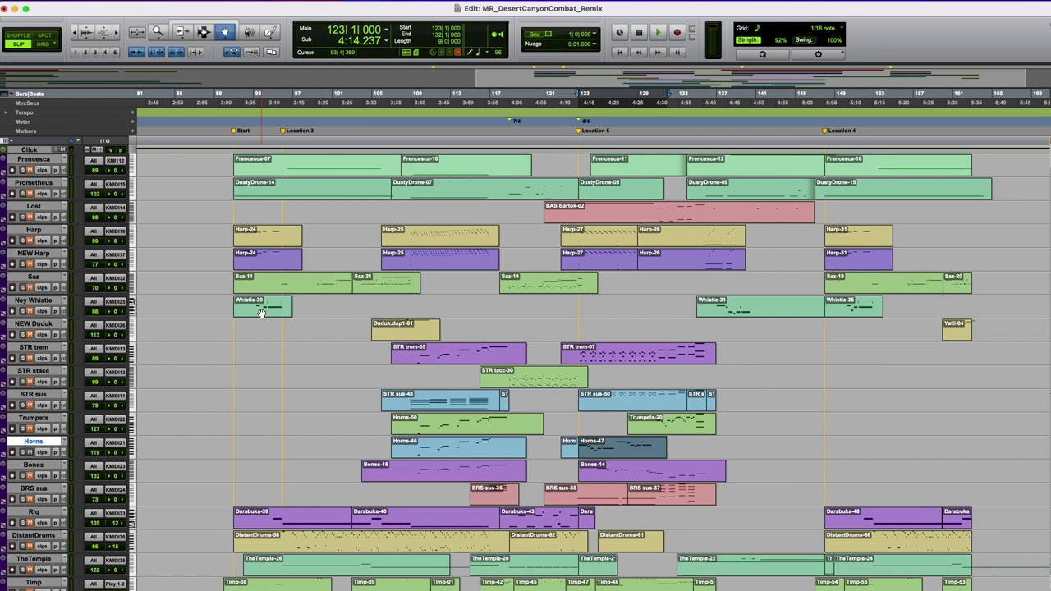
pyautogui.click(657, 32)
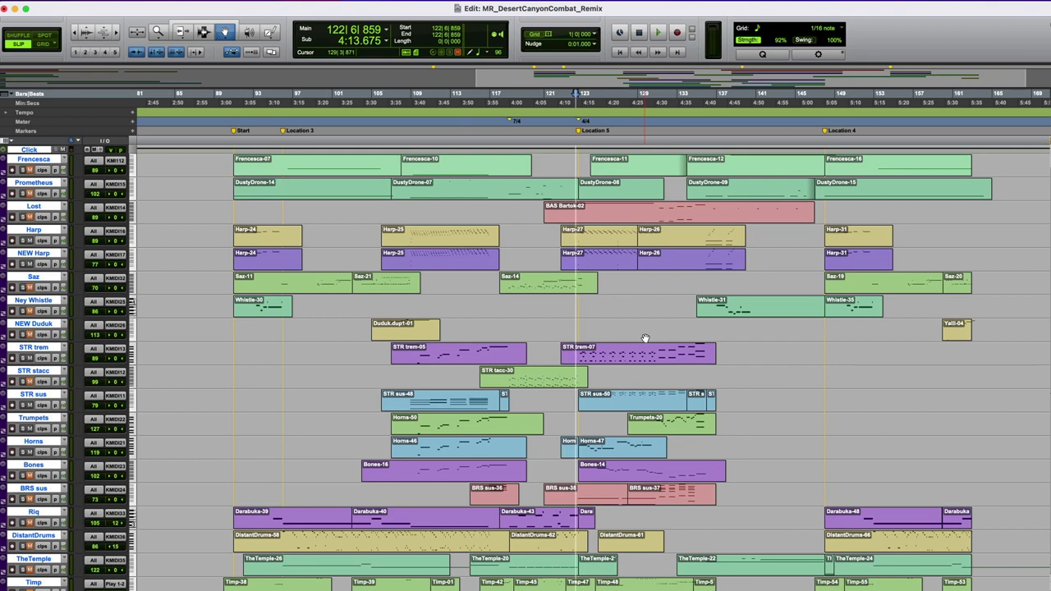
# Step: Set playback near bar 130, then scroll to bar 1 showing Harp-20 and DustyDrone-01
pyautogui.click(658, 32)
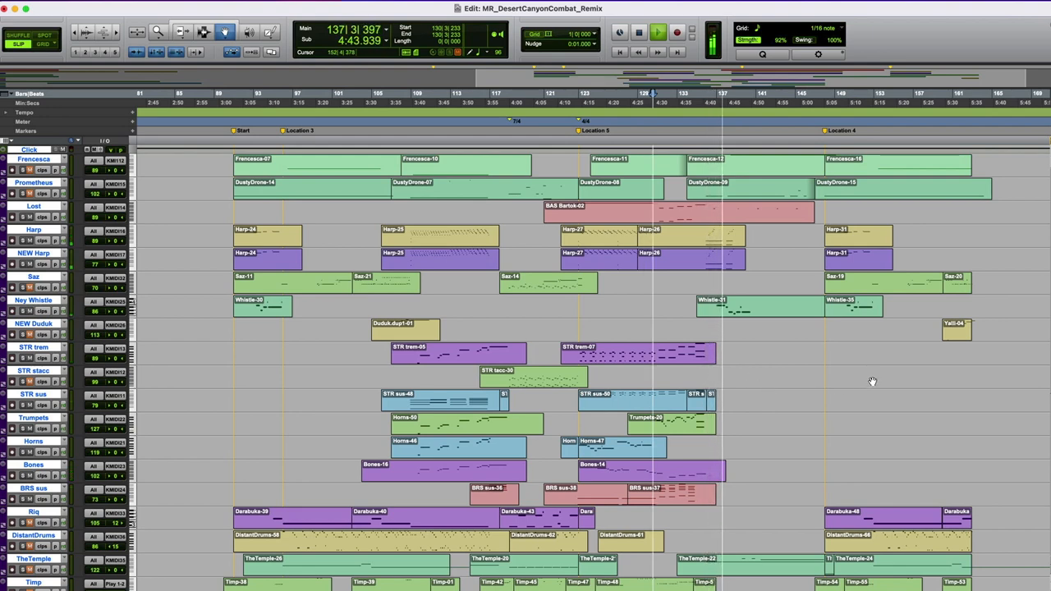
pyautogui.scroll(-3)
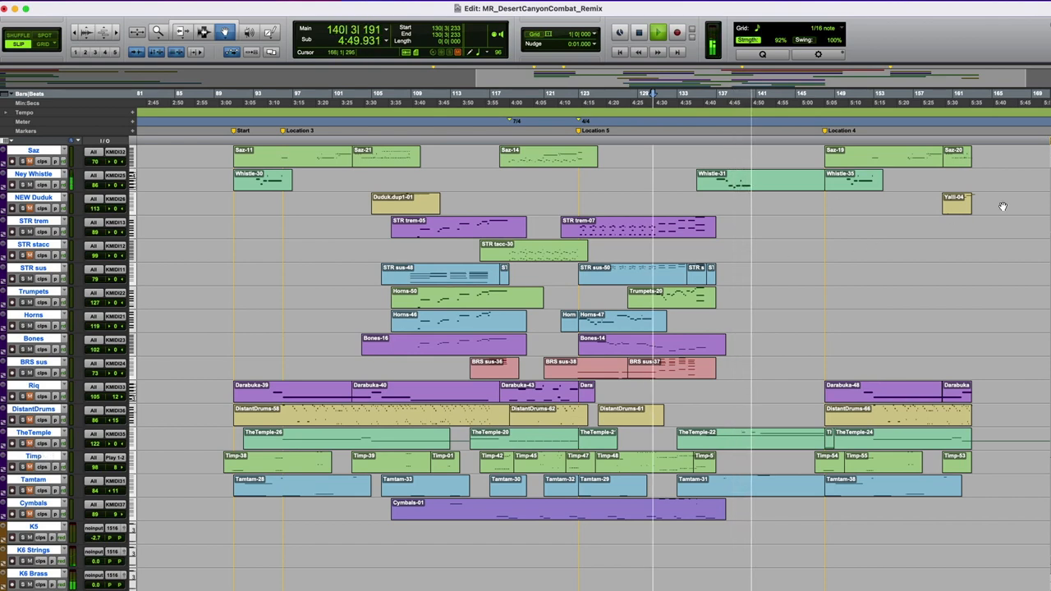
pyautogui.scroll(3)
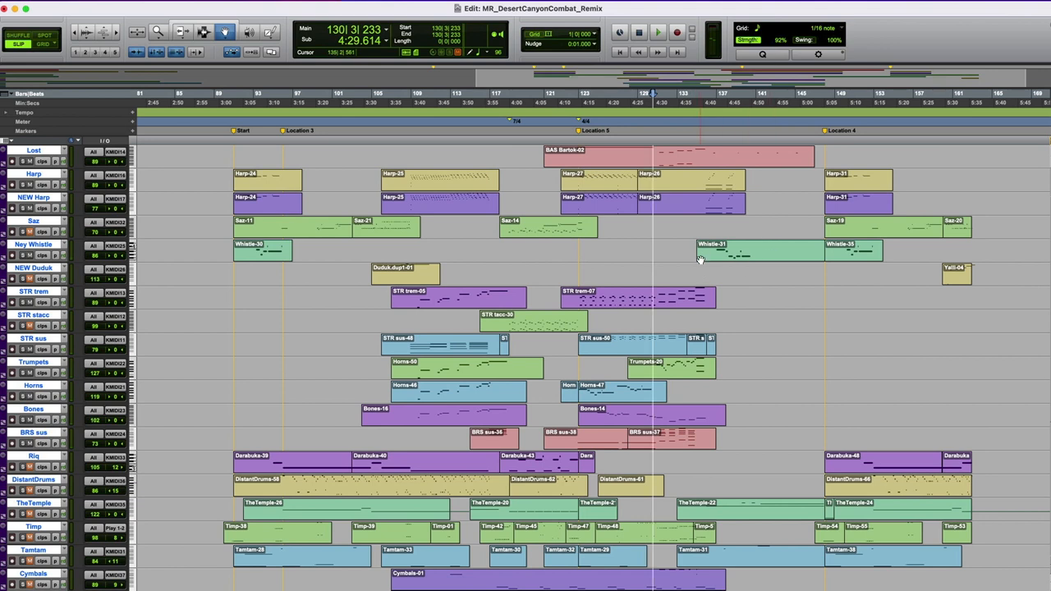
pyautogui.moveTo(737, 185)
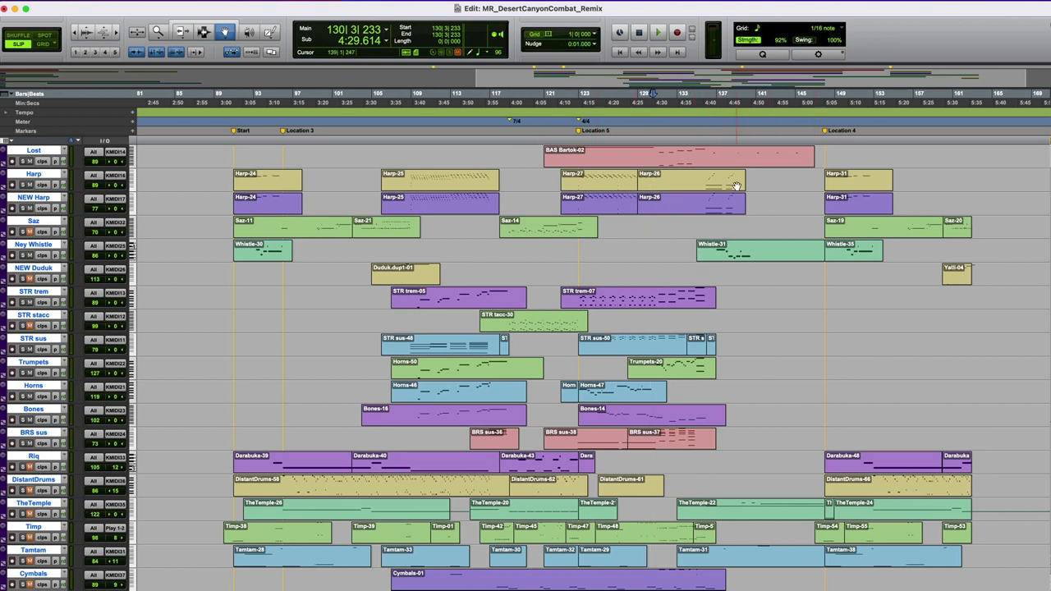
pyautogui.scroll(3)
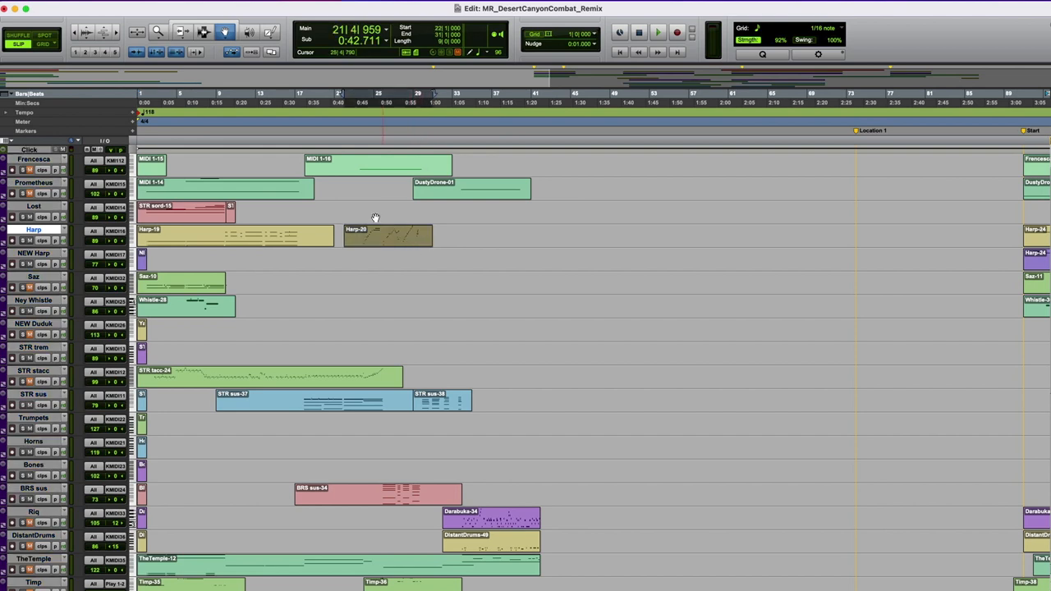
pyautogui.moveTo(405, 252)
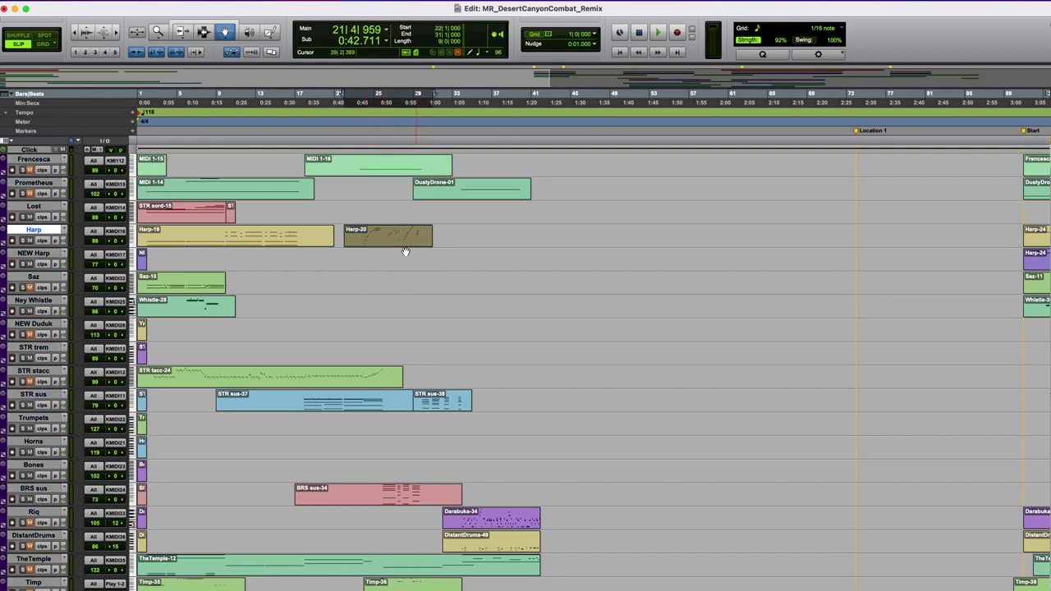
# Step: Scroll the timeline right toward the Start–Location 4 span
pyautogui.hscroll(3)
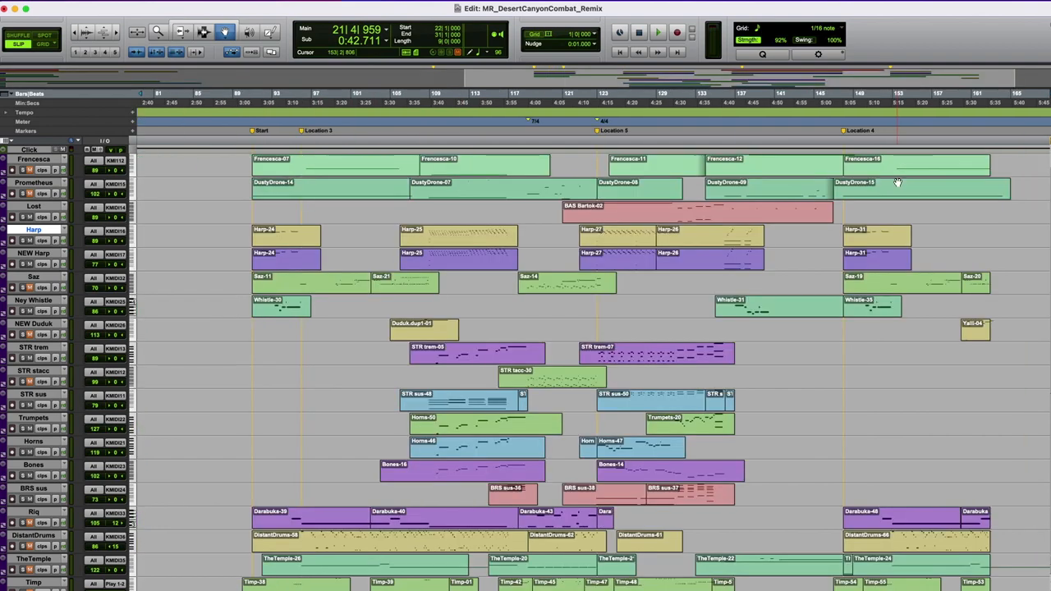
pyautogui.moveTo(295, 168)
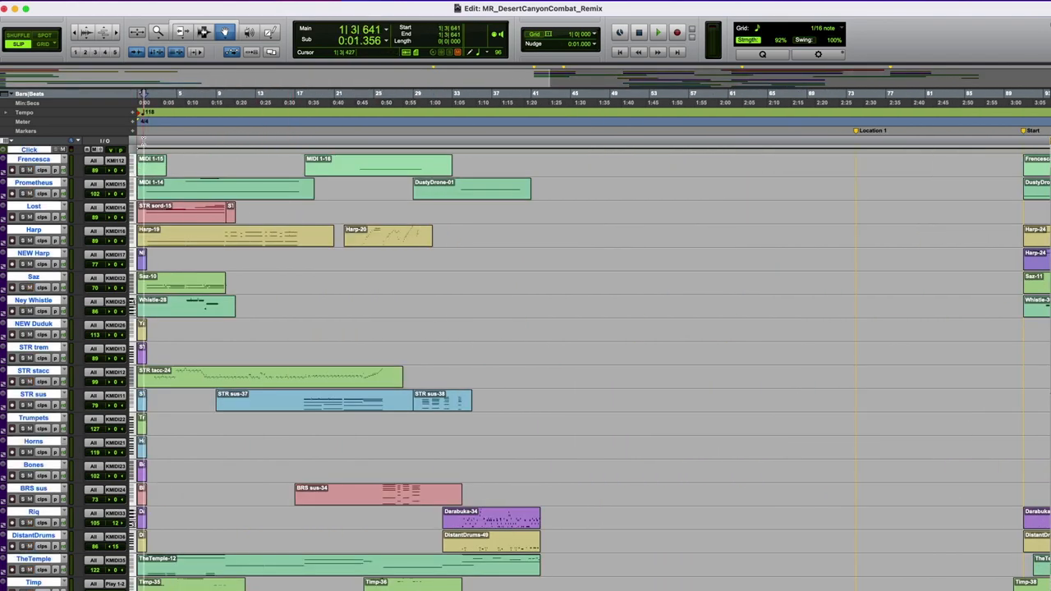
# Step: Play the discarded opening and show the STR sus mod wheel curve around bars 17–29
pyautogui.click(658, 31)
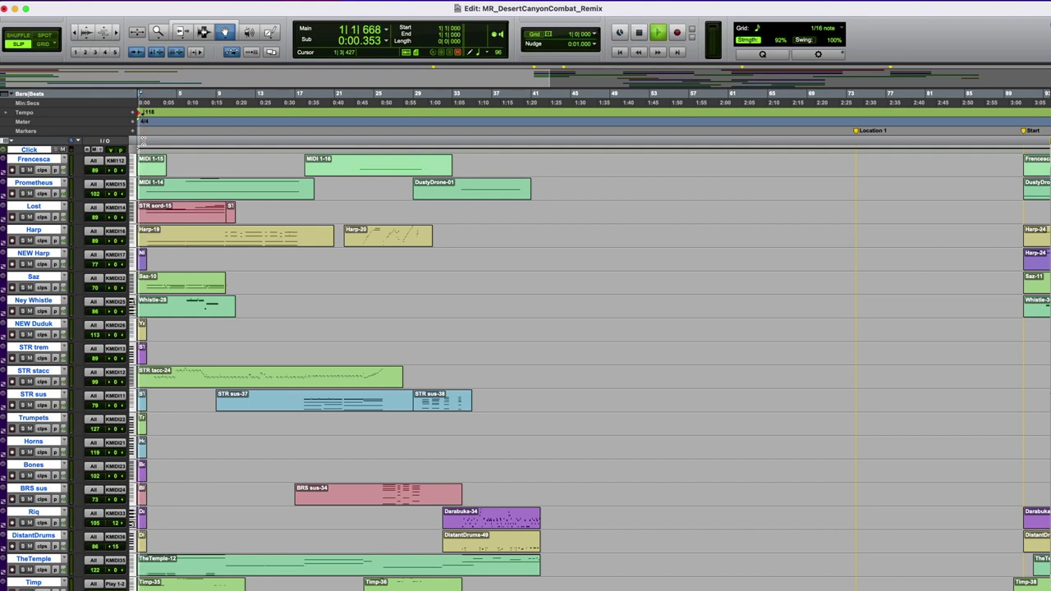
pyautogui.click(657, 32)
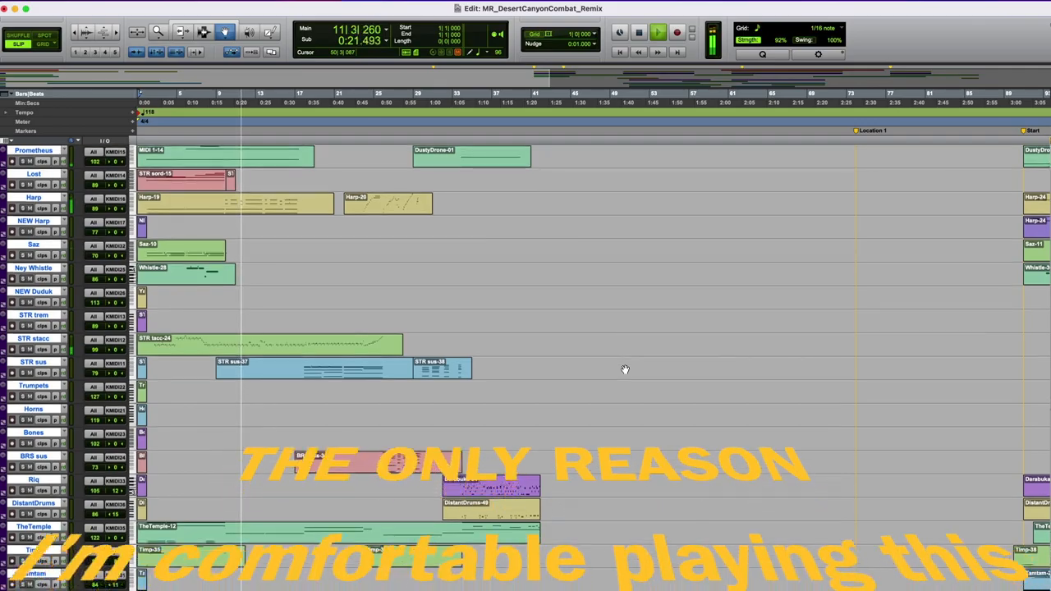
pyautogui.scroll(-3)
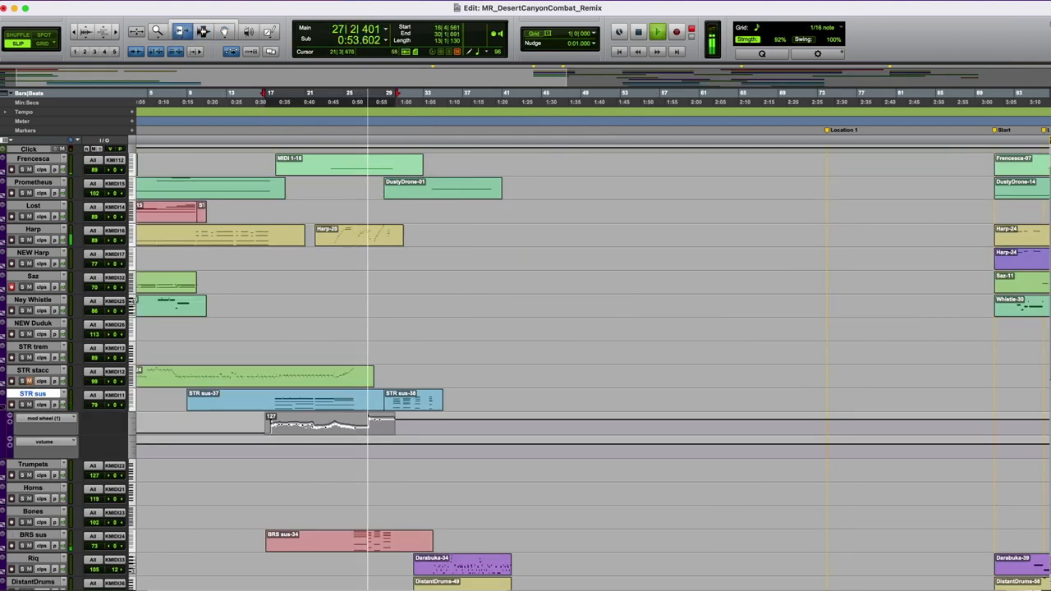
# Step: Hide the STR sus mod wheel lane while the opening plays past bar 39
pyautogui.scroll(-3)
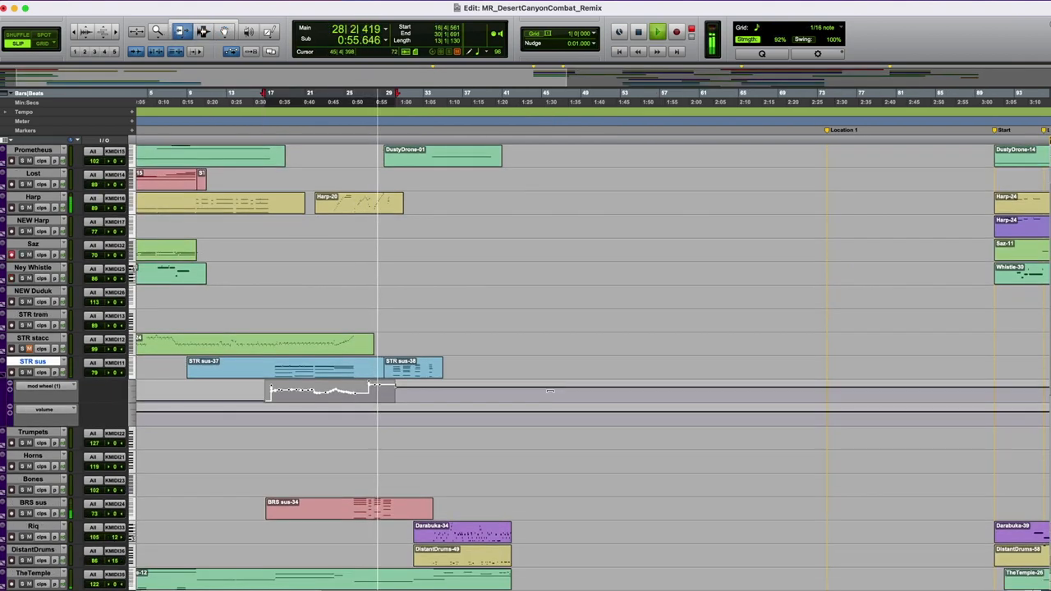
pyautogui.scroll(-3)
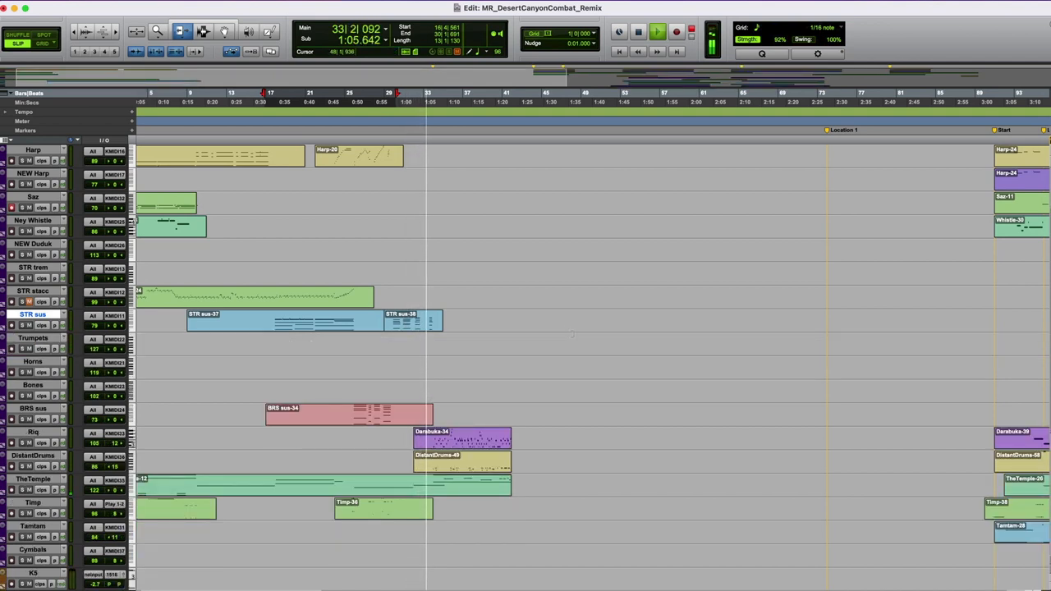
pyautogui.click(657, 31)
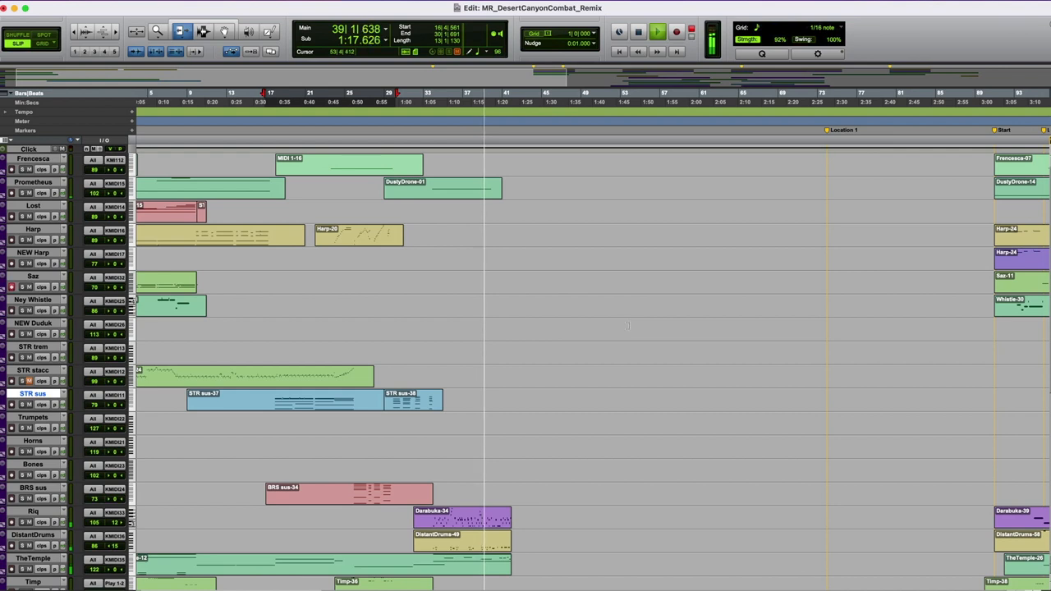
# Step: Stop playback and scroll the timeline right to the Start–Location 4 span around bars 81–169
pyautogui.click(468, 188)
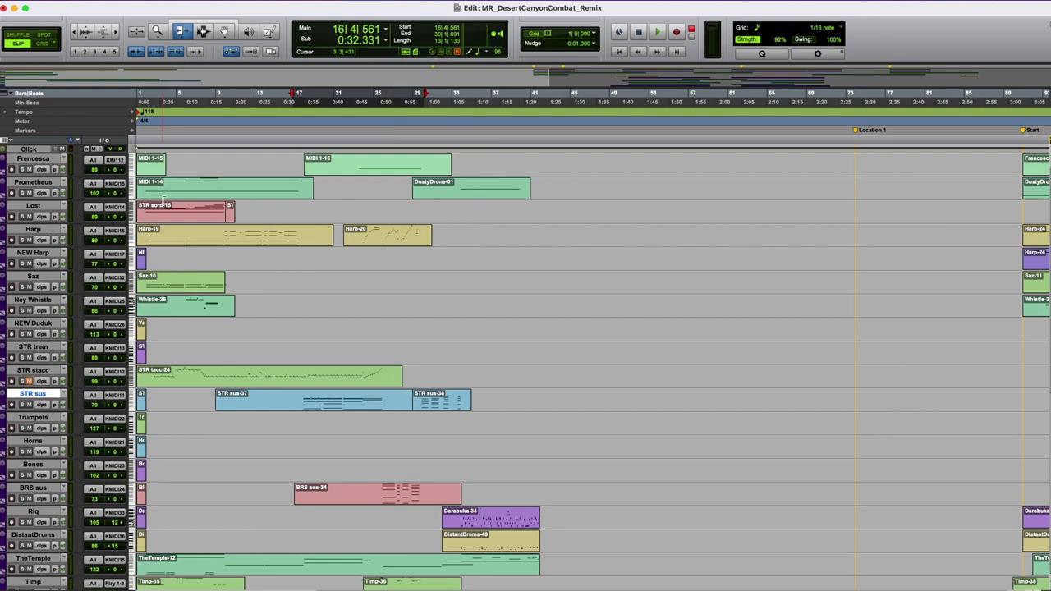
pyautogui.hscroll(3)
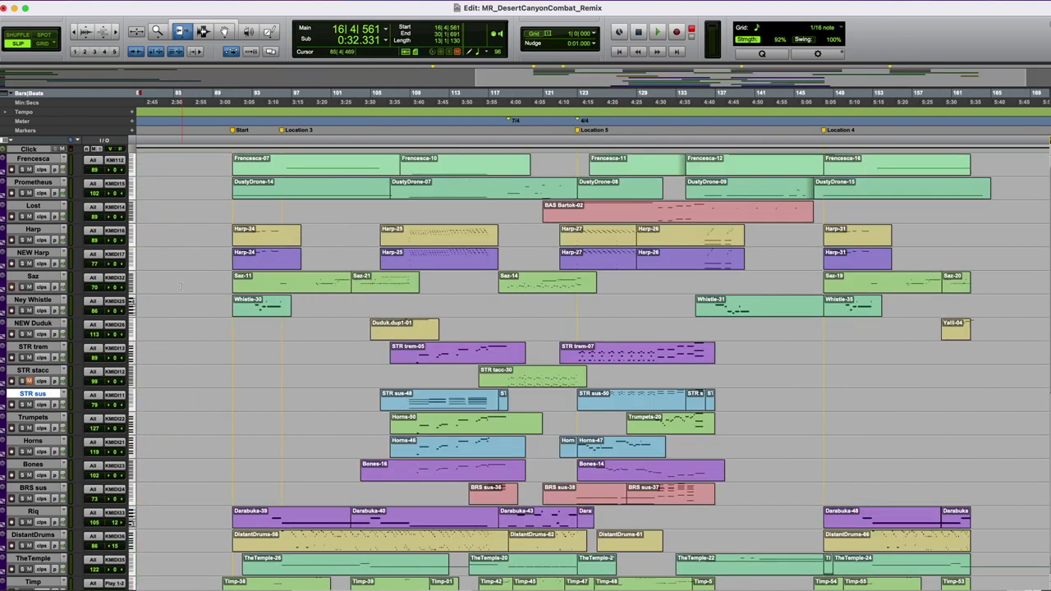